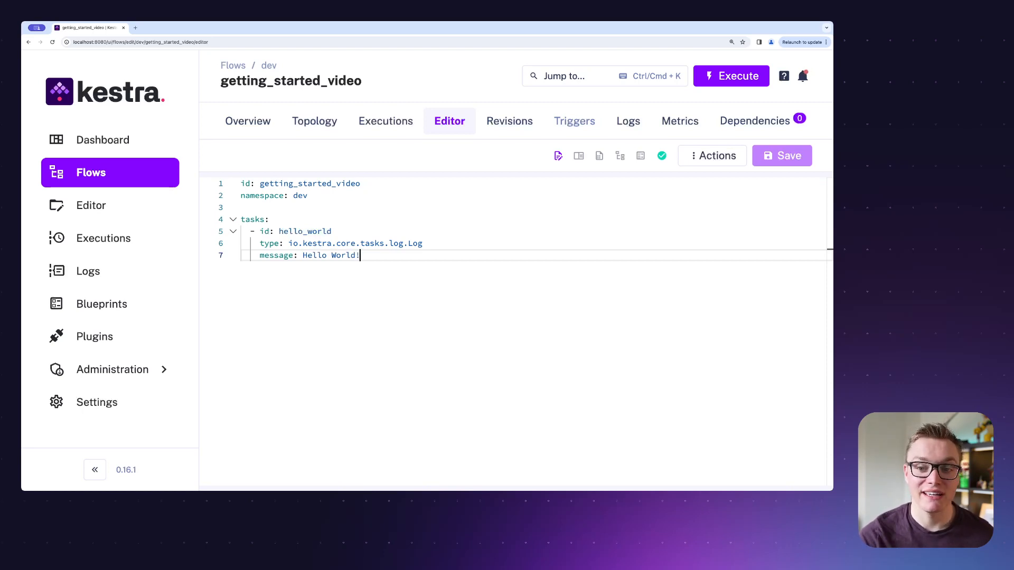
Execute the getting_started_video flow and view the hello_world execution's logs showing Hello World!
double_click(311, 184)
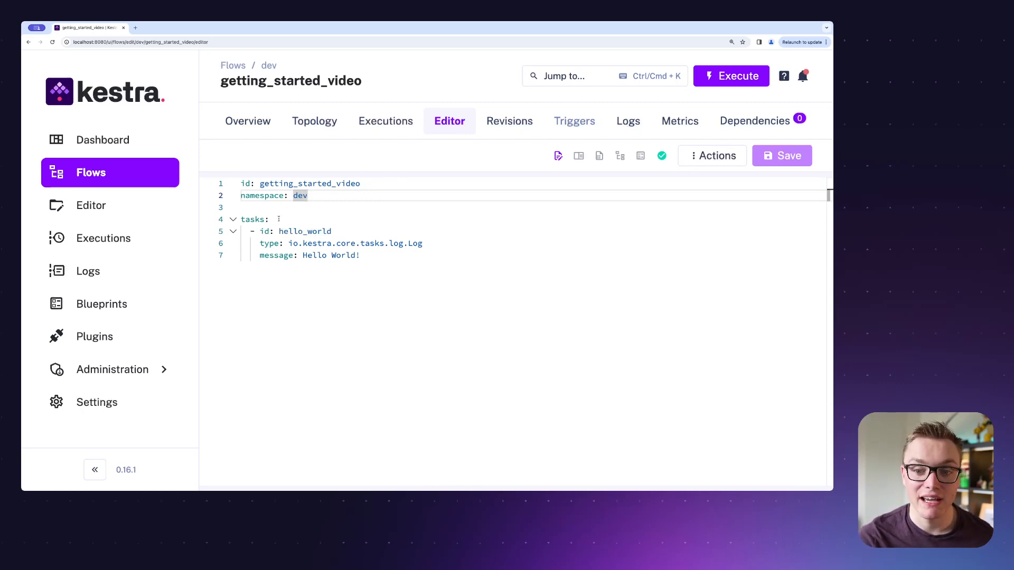
mouse_move(272, 226)
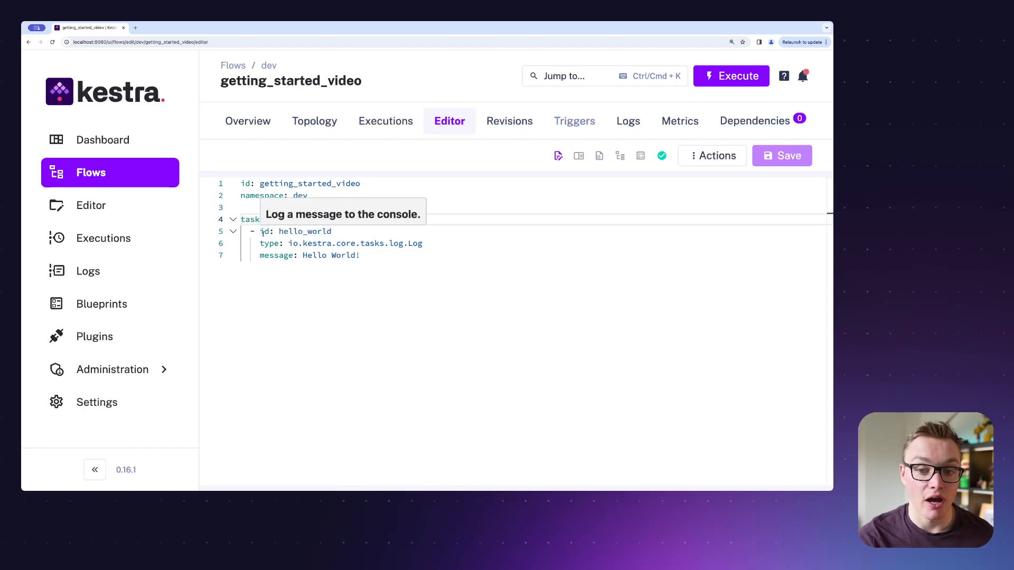
double_click(304, 231)
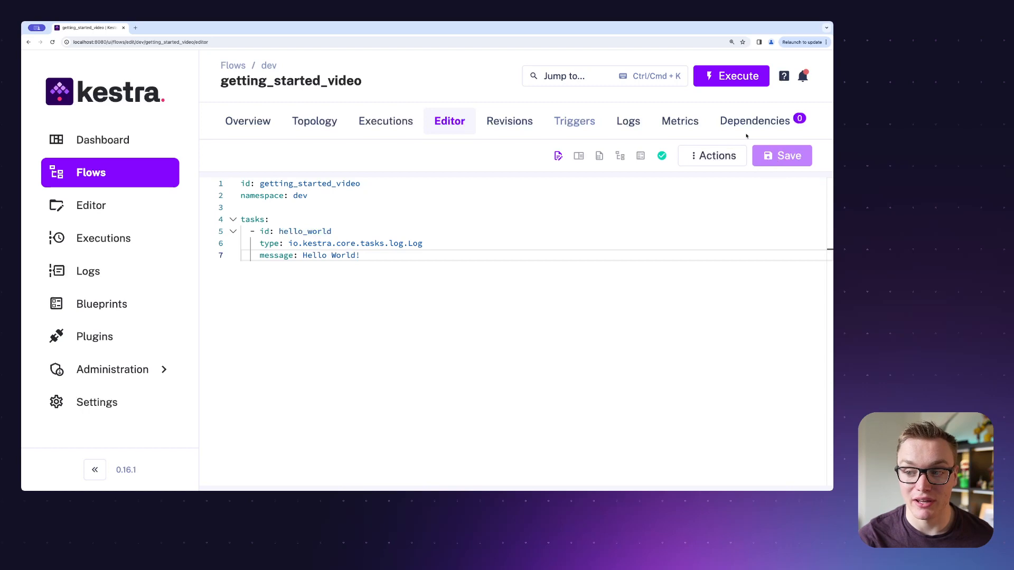
left_click(731, 76)
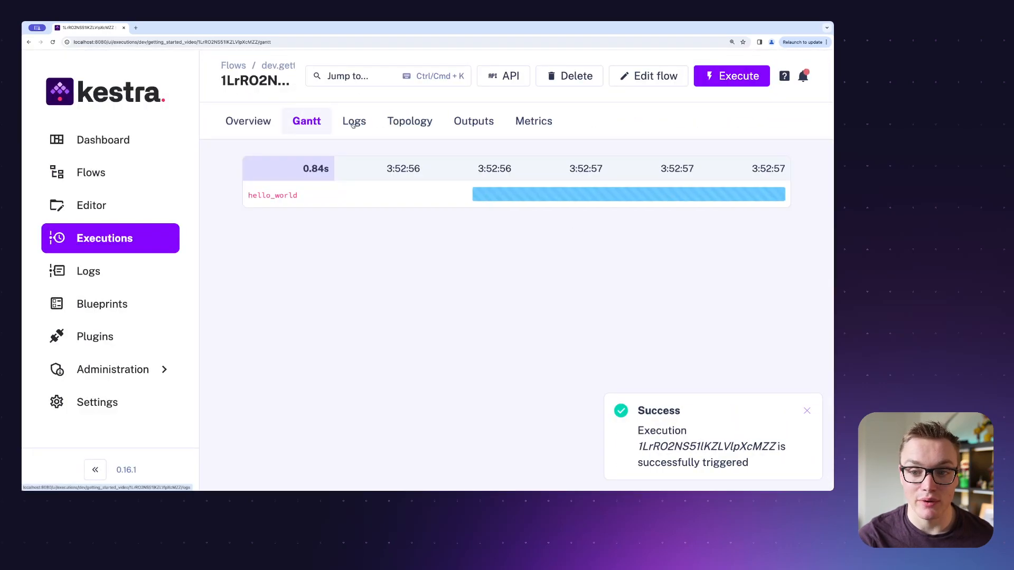
left_click(352, 120)
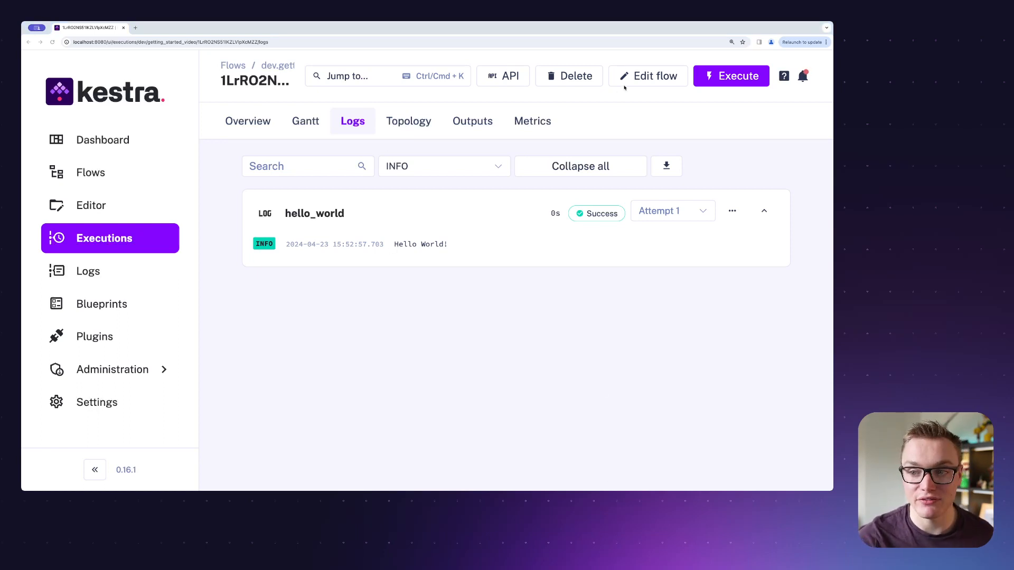
Add a Getting Started description and owner/project labels to the YAML, save, and view the overview.
left_click(648, 76)
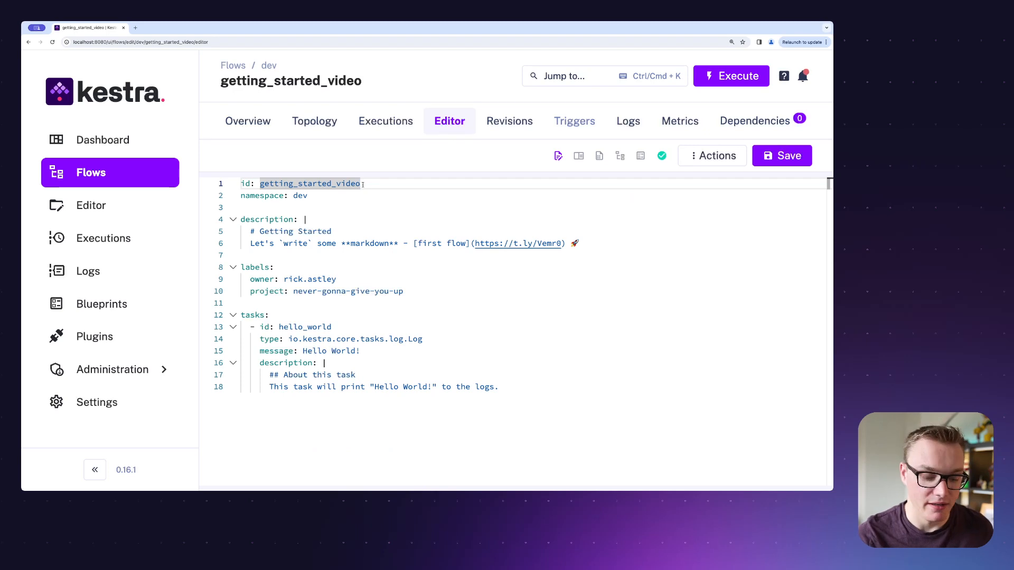
left_click(781, 155)
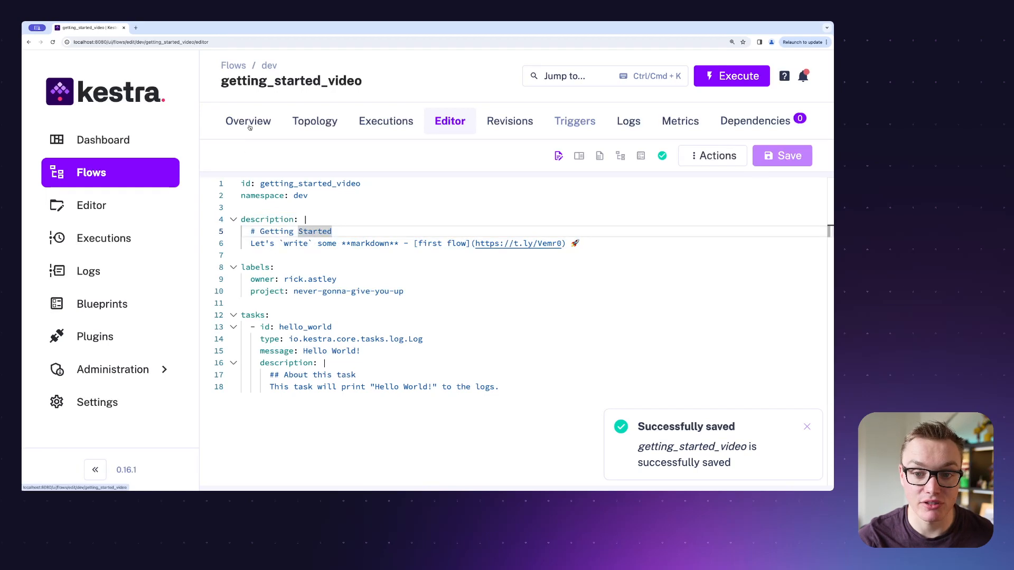
left_click(248, 121)
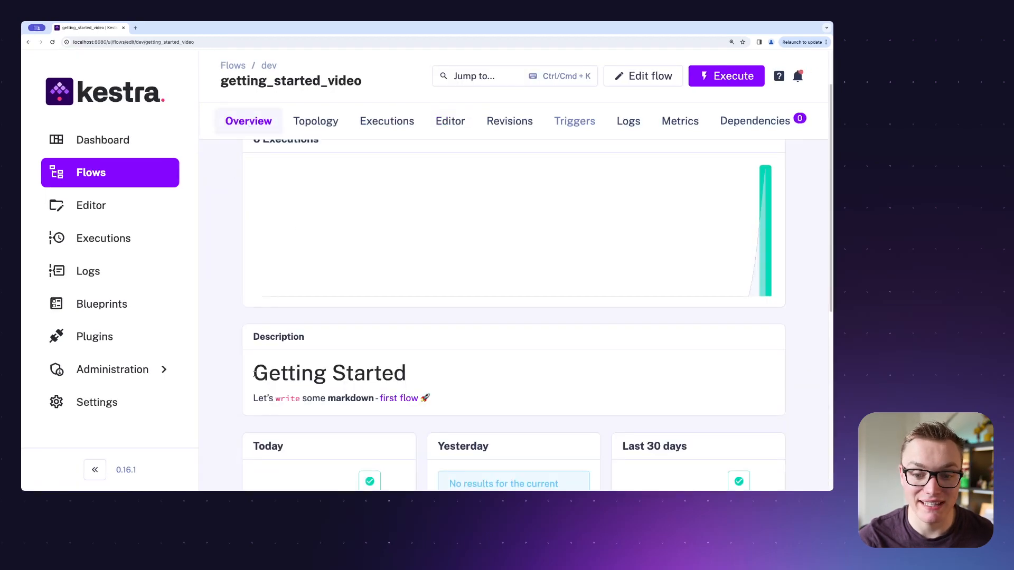
left_click_drag(254, 373, 453, 398)
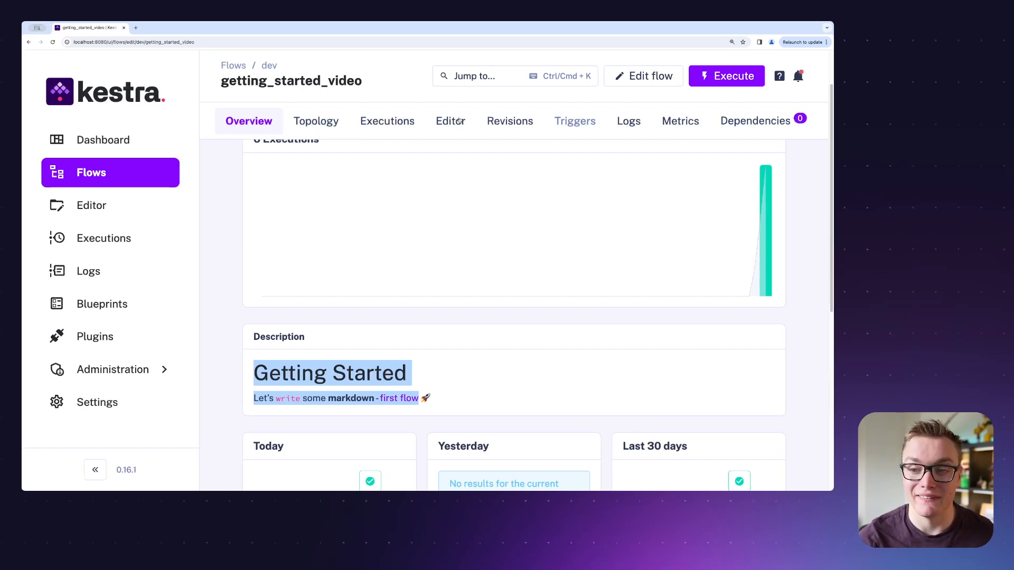
left_click(450, 121)
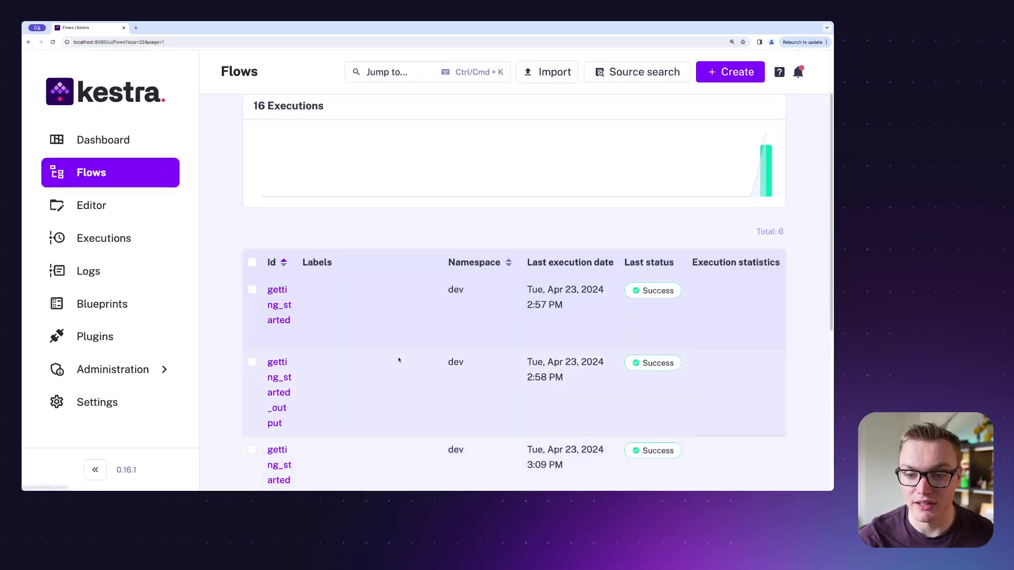
scroll("down", 3)
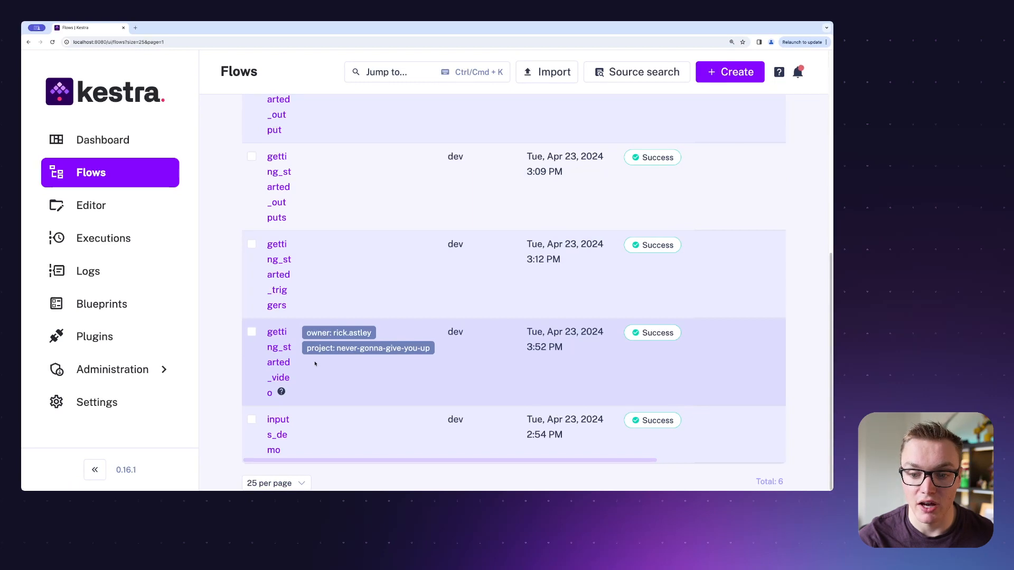
mouse_move(276, 349)
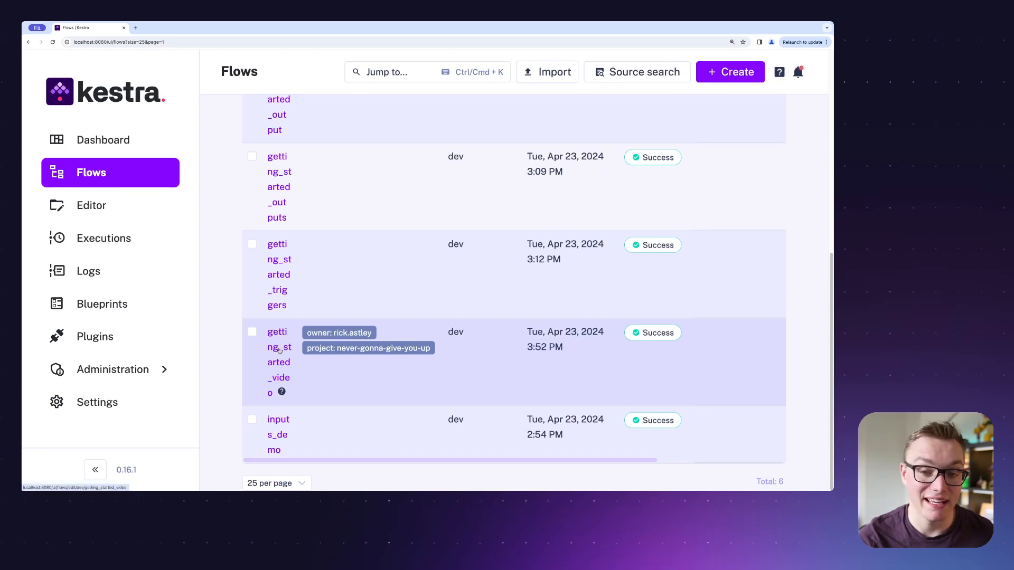
left_click(277, 348)
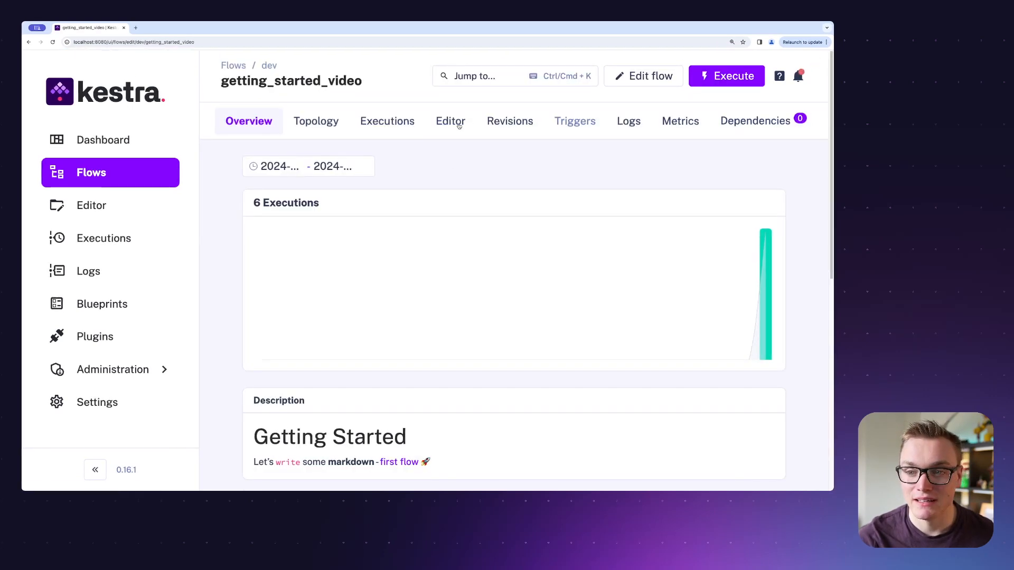
left_click(449, 120)
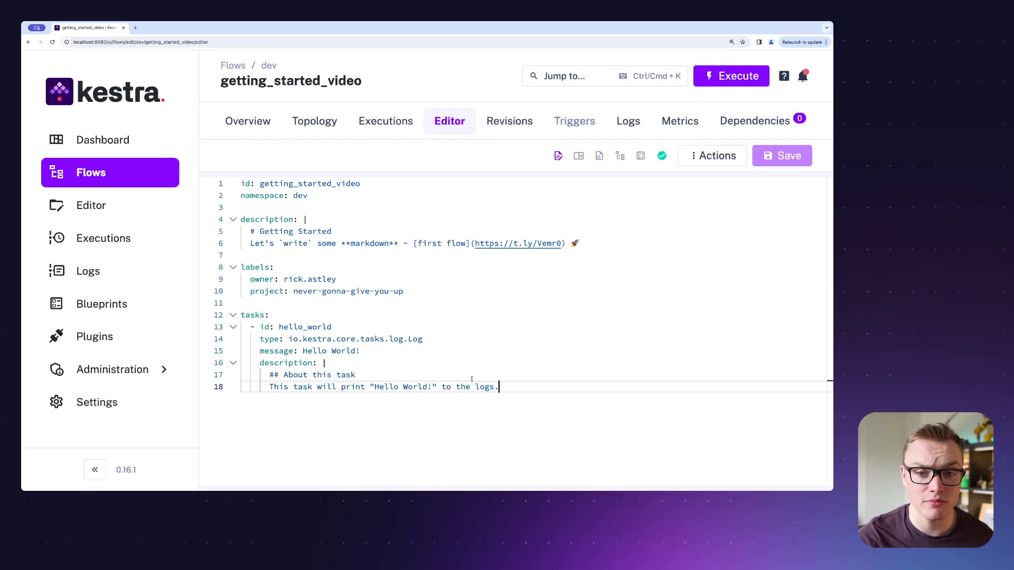
mouse_move(475, 379)
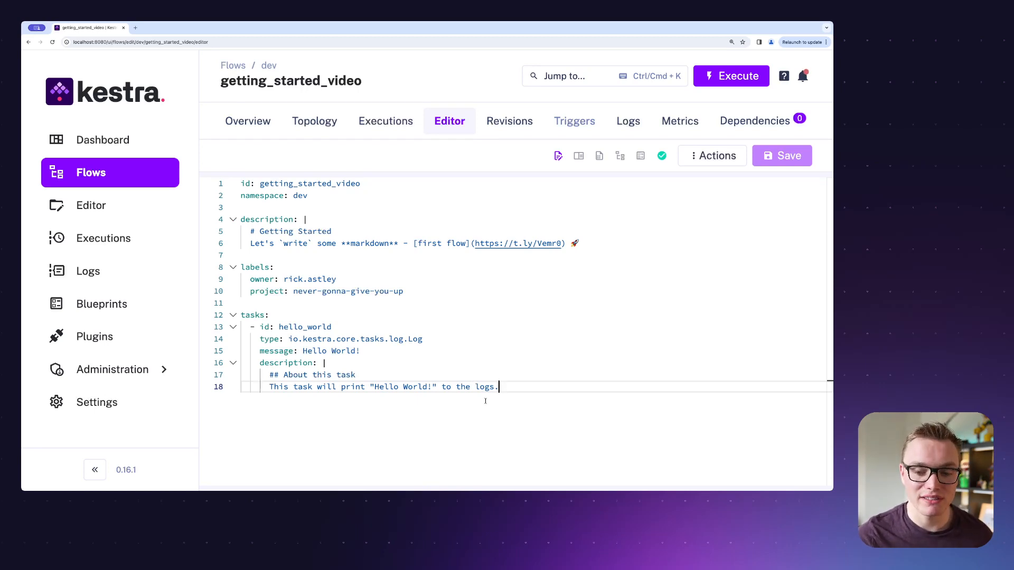
mouse_move(512, 403)
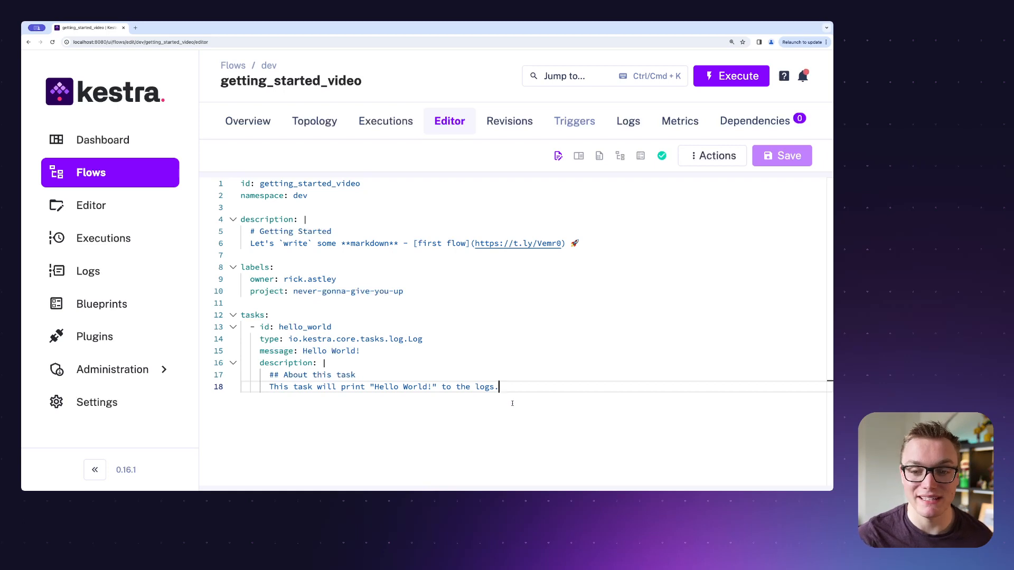
Add log_task with message 'Hello this is a task' and save the flow.
key("Enter")
type("- id: log_task")
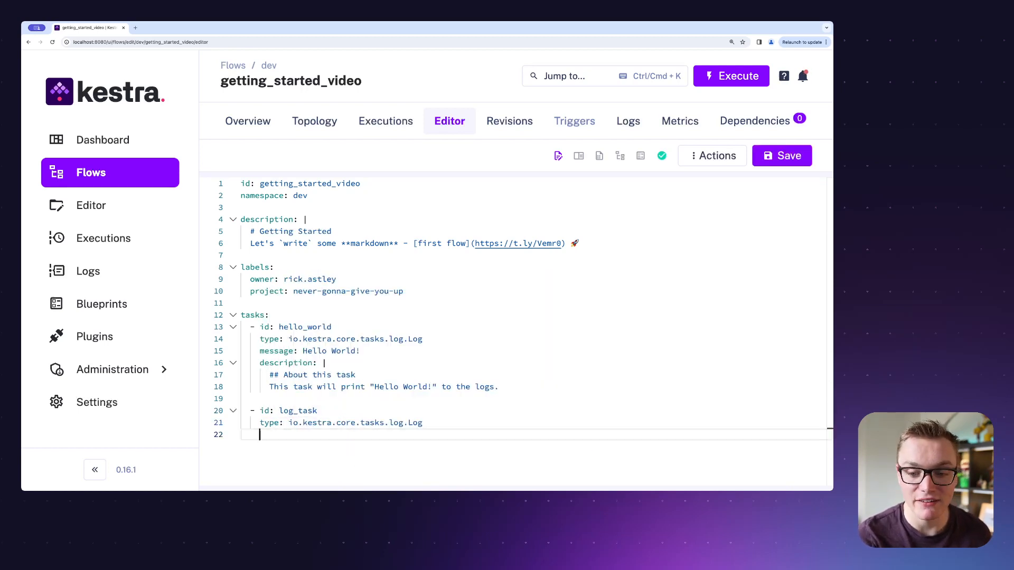
type("message:")
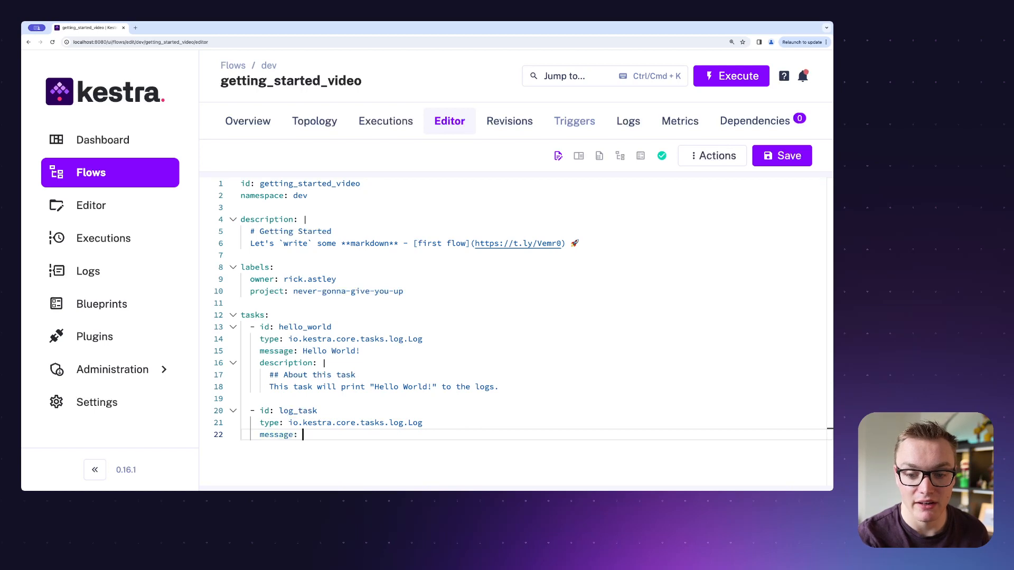
type("Hello")
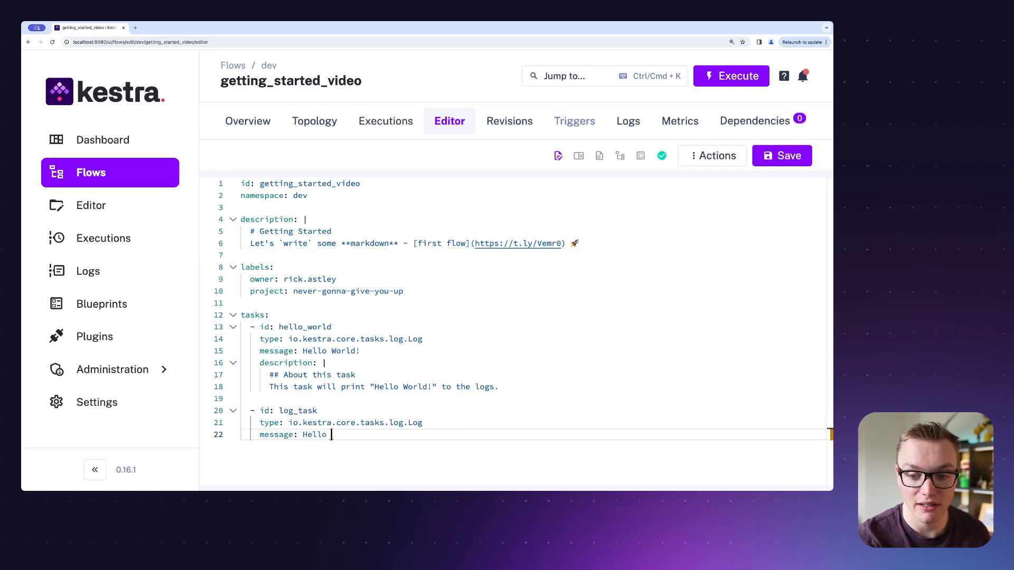
type("this is a ta")
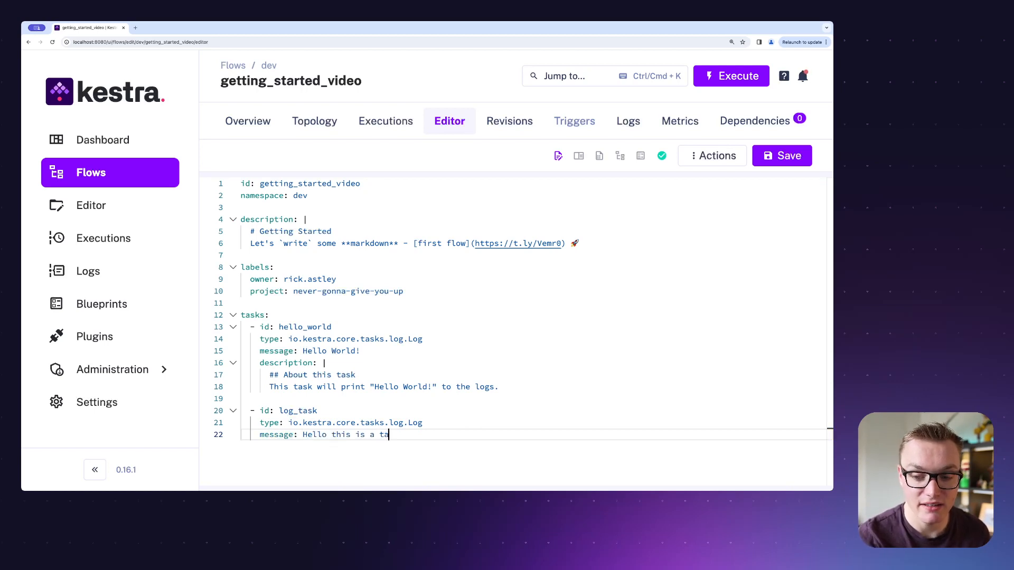
left_click(782, 156)
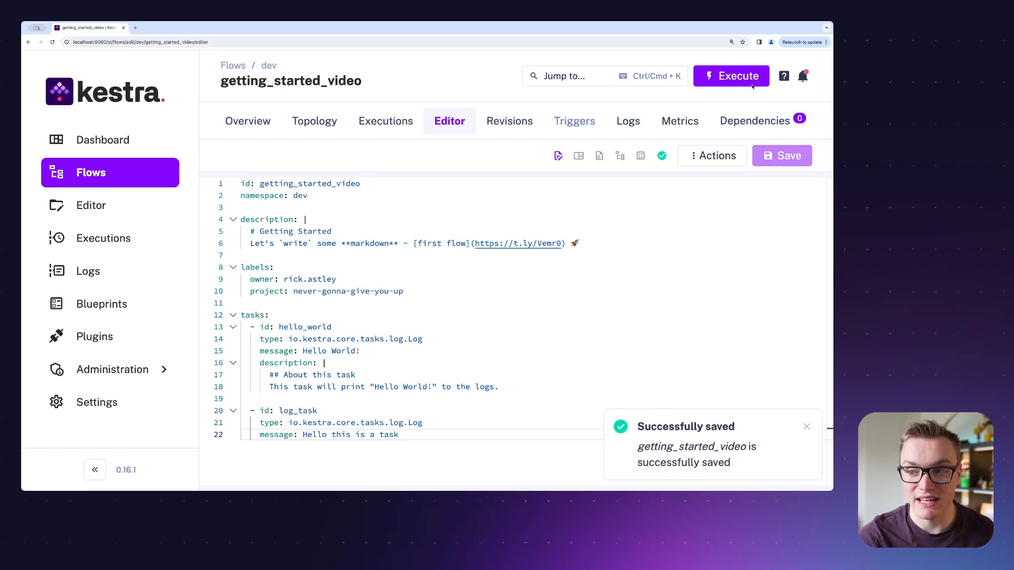
Execute the two-task flow and view the new execution's log messages.
left_click(731, 76)
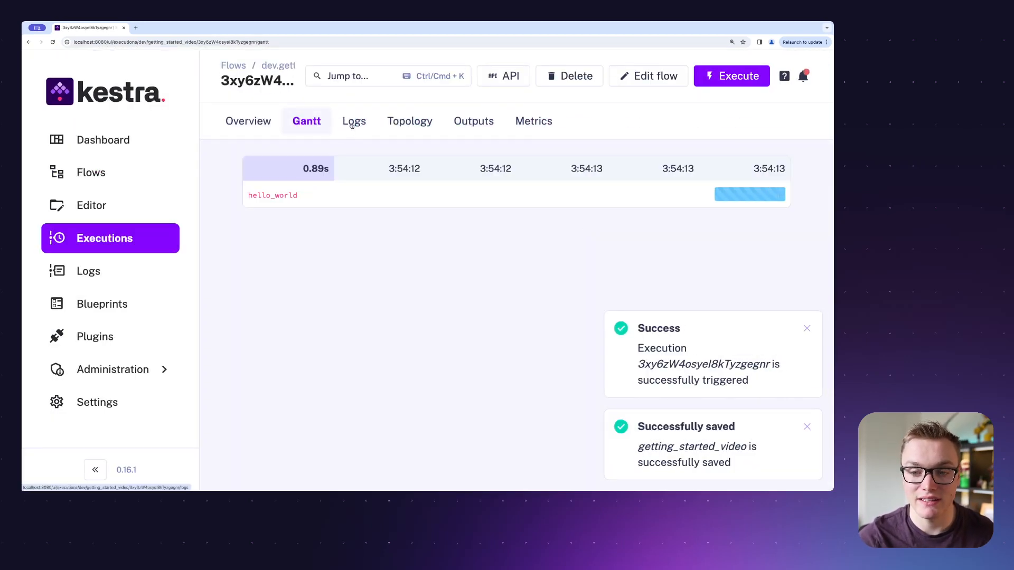
left_click(353, 121)
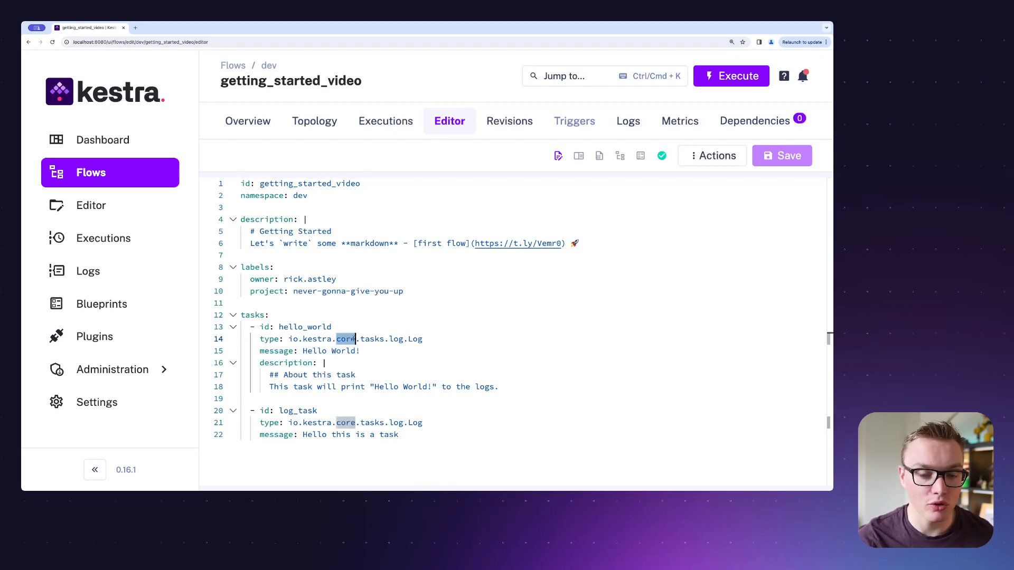
mouse_move(347, 339)
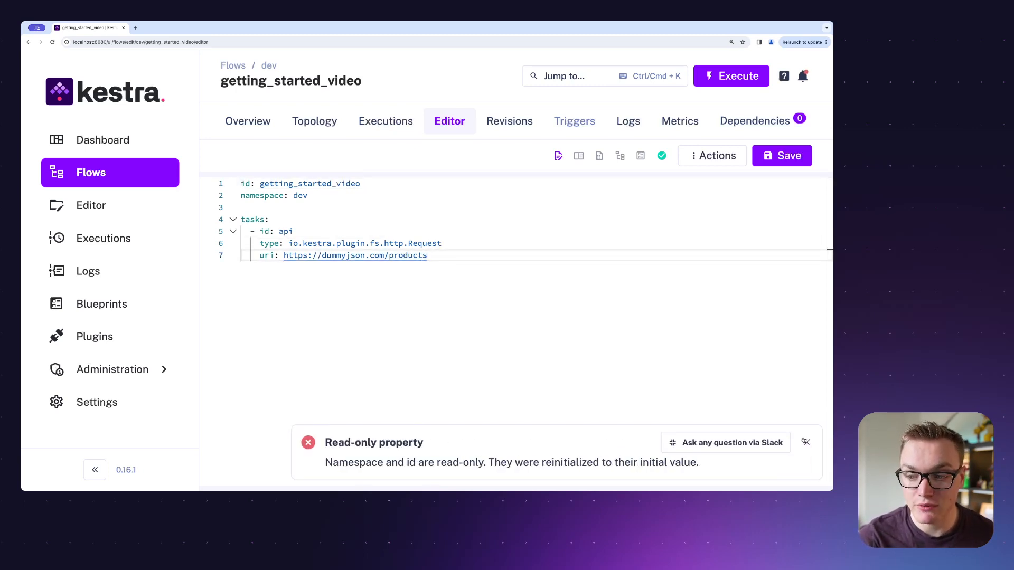
left_click(781, 156)
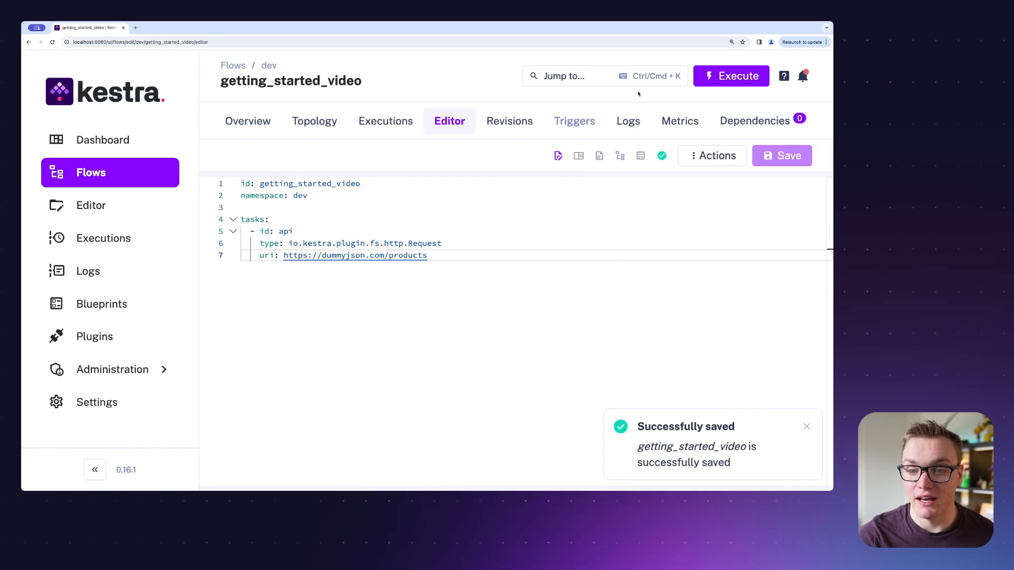
Execute the api request flow, check its Logs and Gantt, and return to editing the flow.
left_click(731, 76)
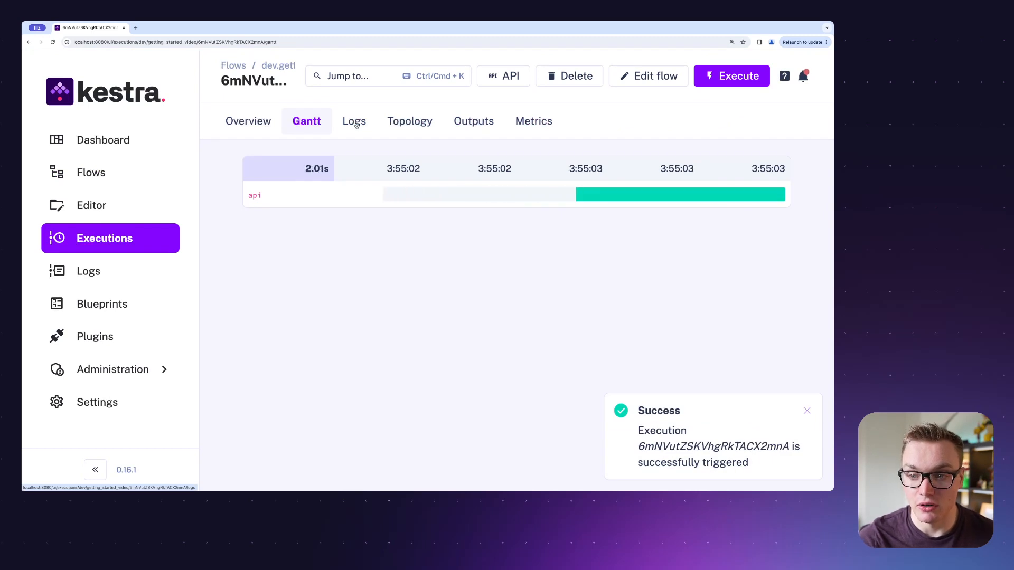
left_click(353, 120)
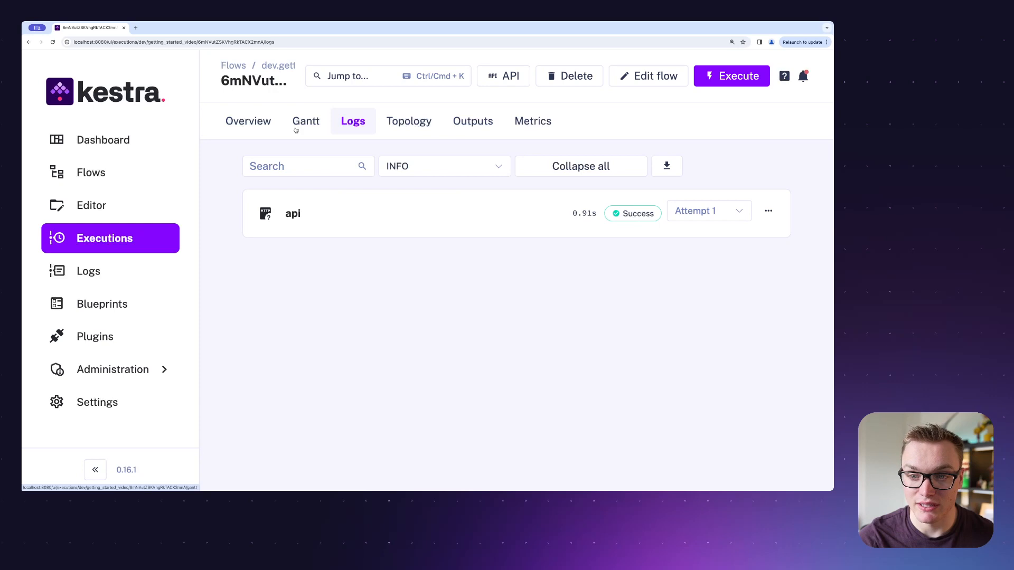
left_click(306, 121)
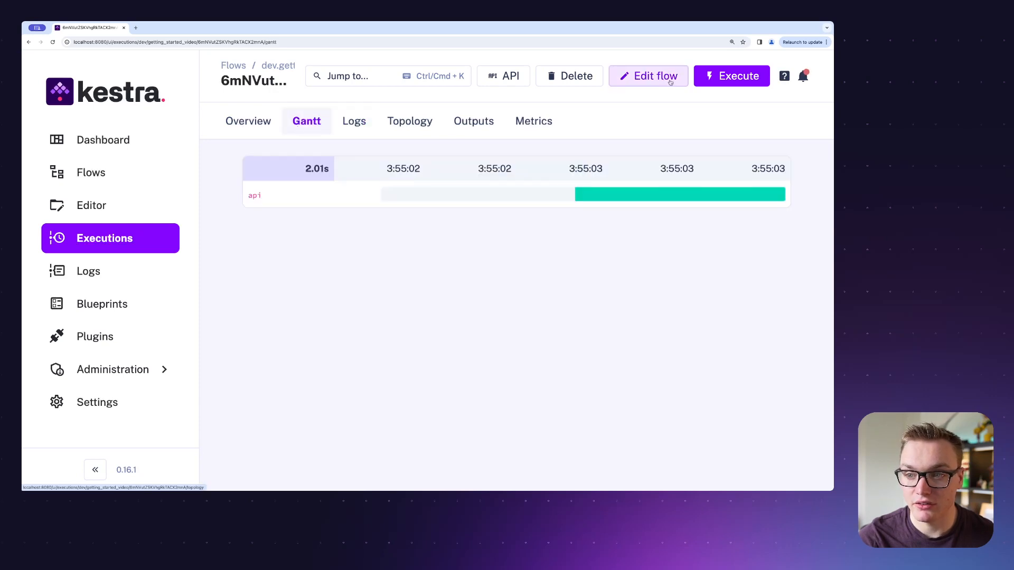
left_click(648, 76)
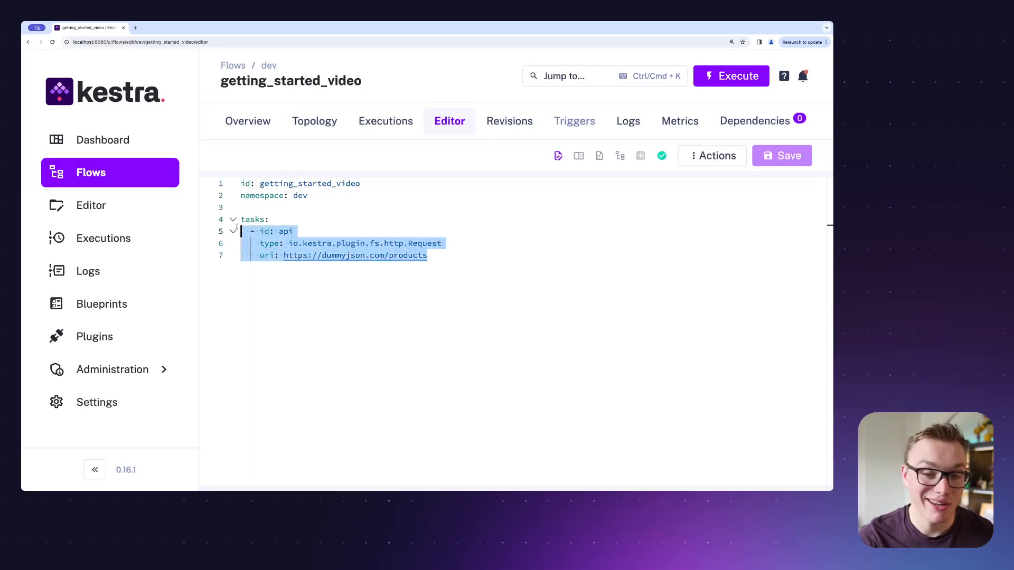